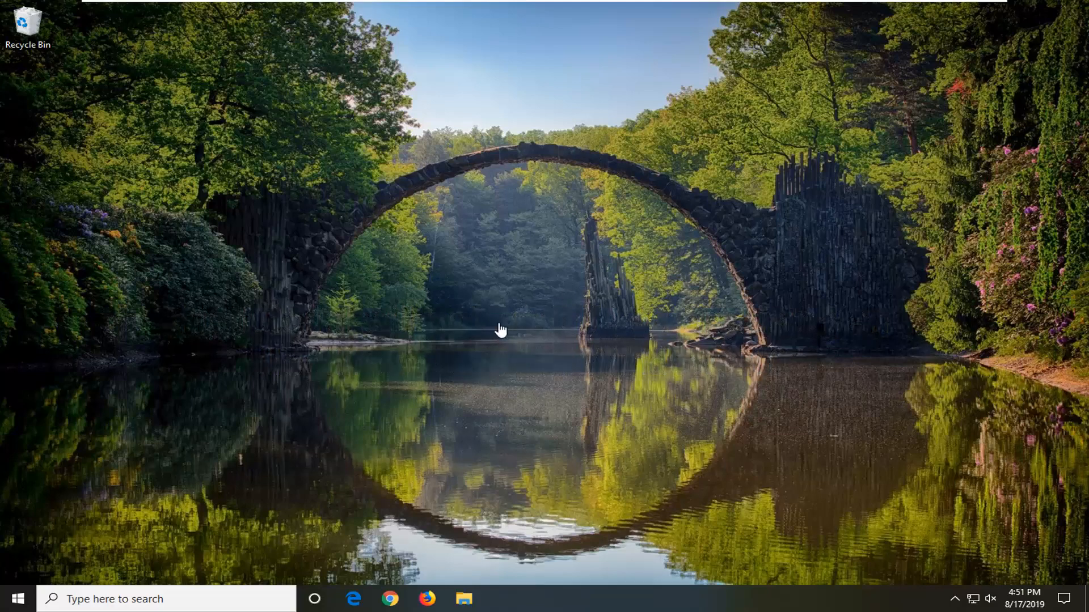
mouse_move(168, 480)
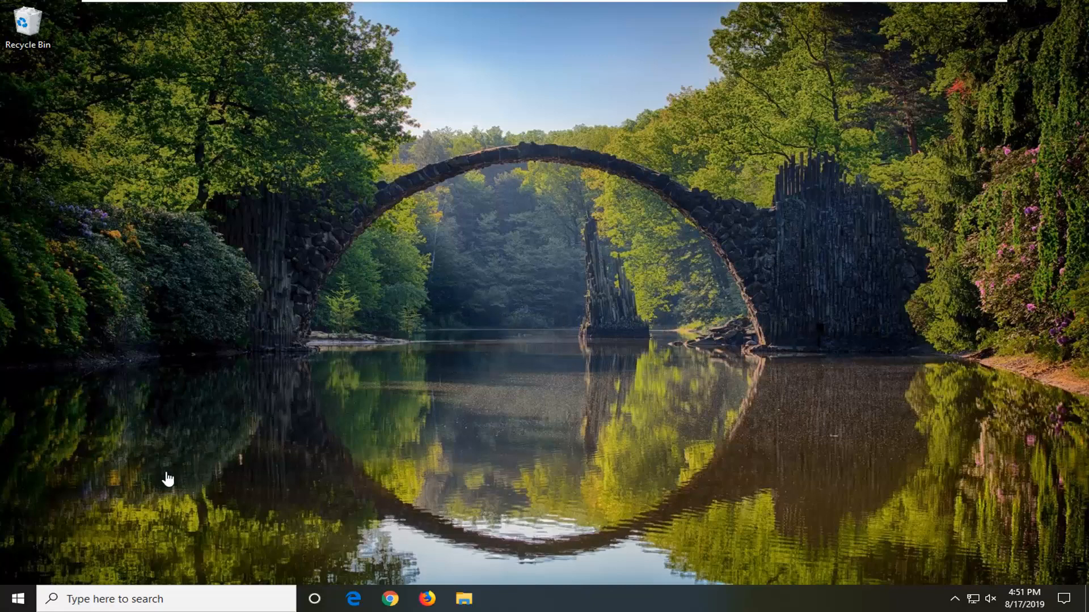
mouse_move(175, 479)
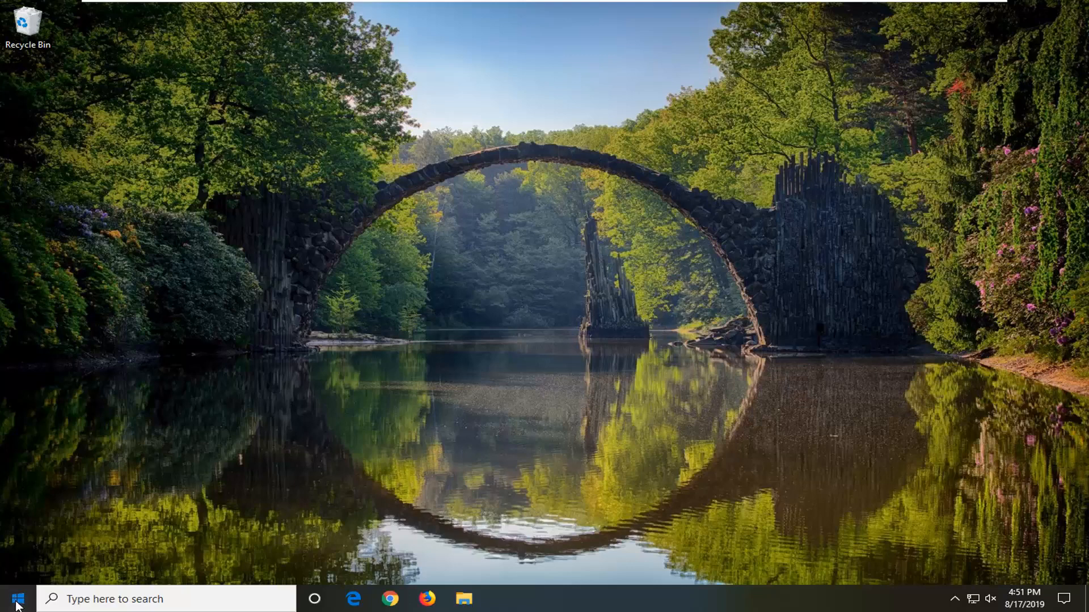
- Search 'cmd' and run Command Prompt as administrator, approving the UAC prompt
type("cmd")
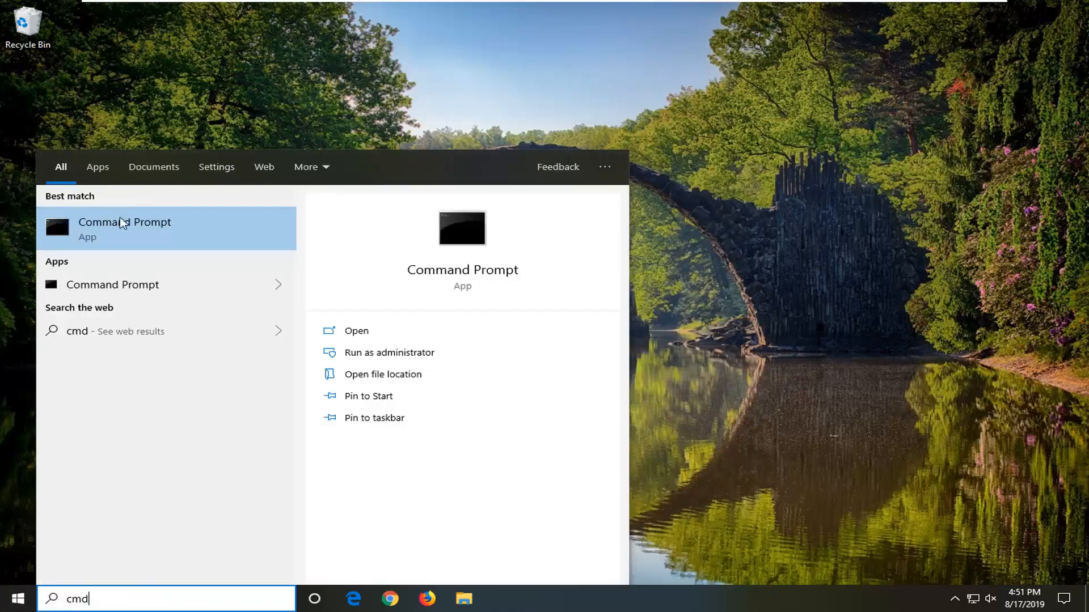
right_click(124, 226)
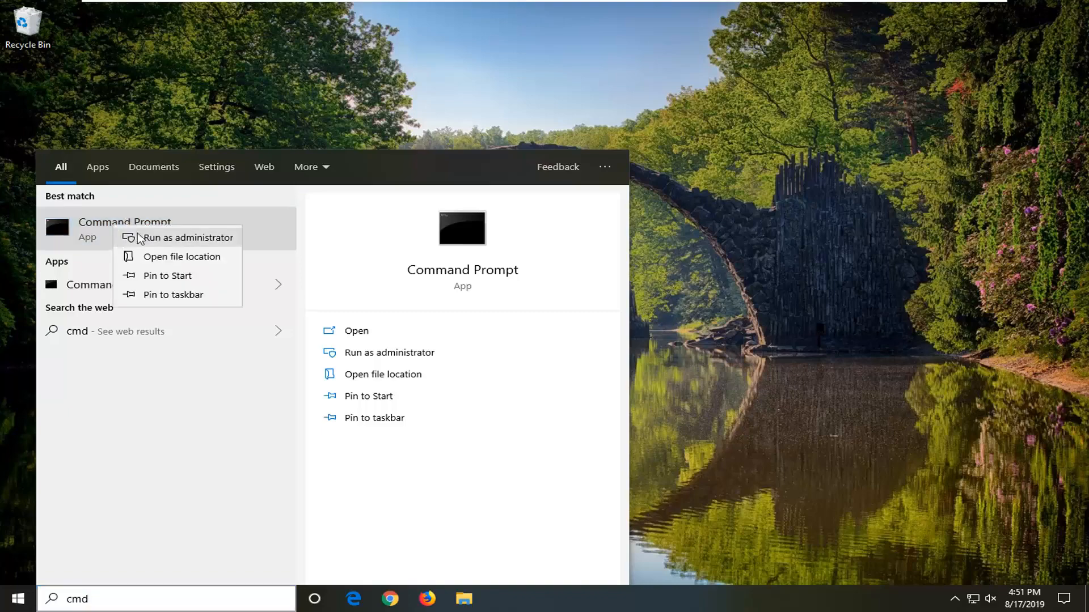
left_click(187, 238)
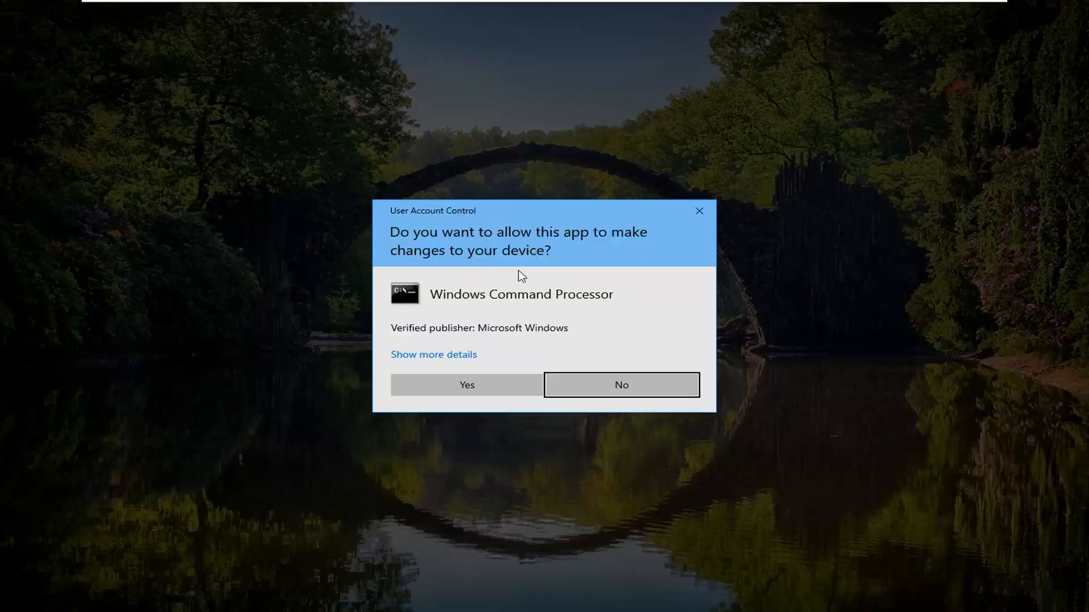
left_click(467, 385)
type("s")
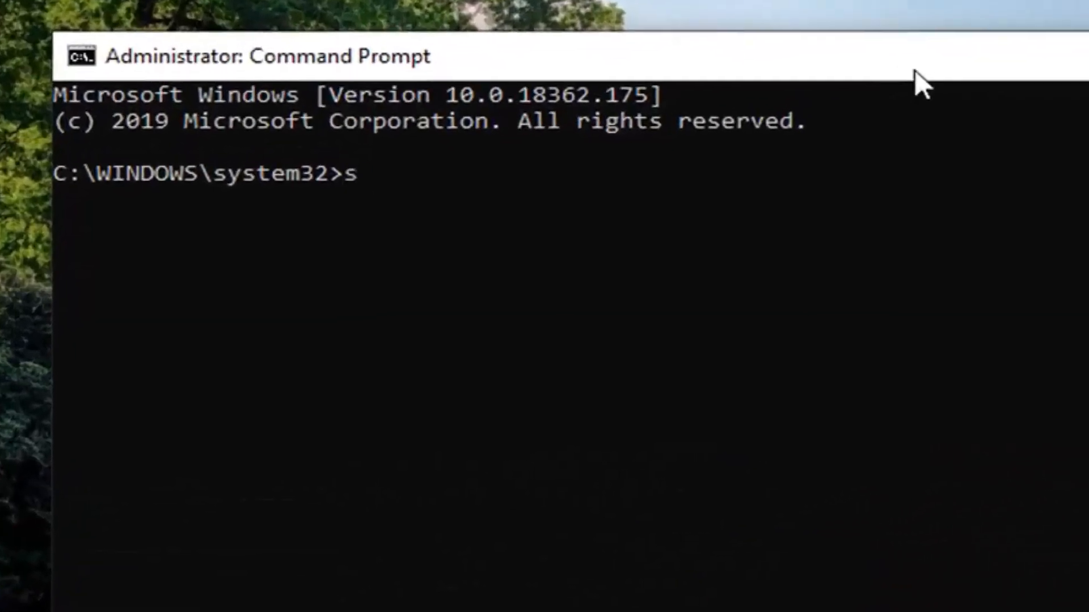
- Run 'slmgr -rearm' and dismiss the Windows Script Host restart success message
type("lmgr")
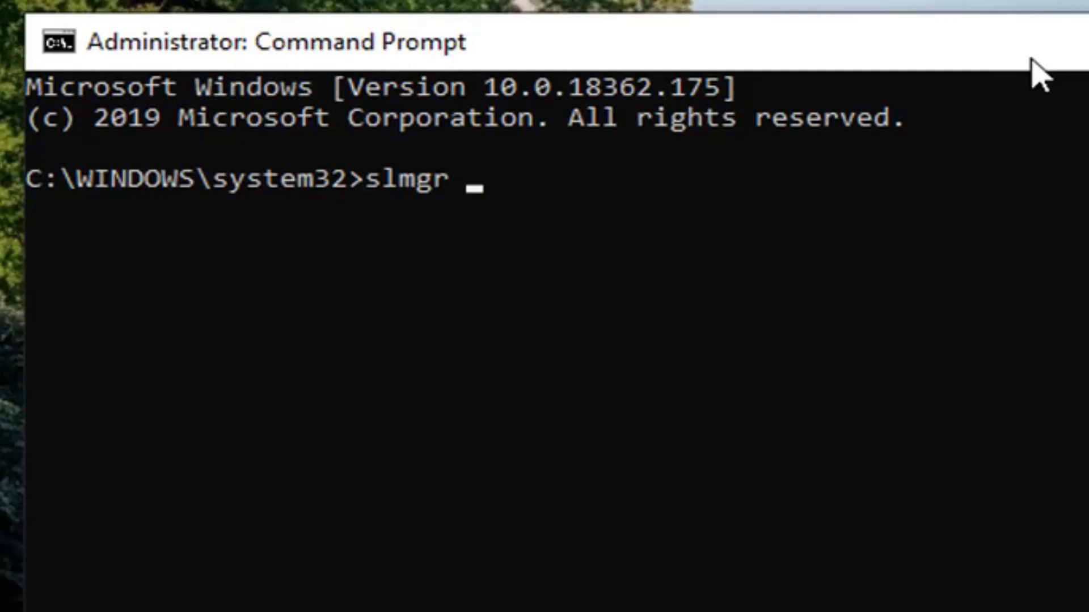
type("-rearm")
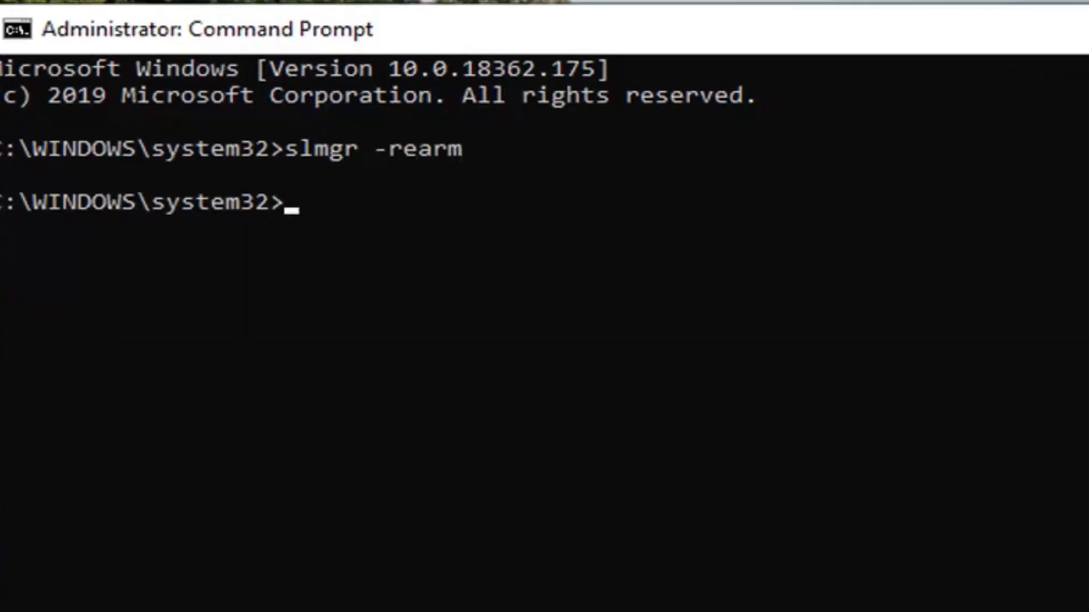
key("enter")
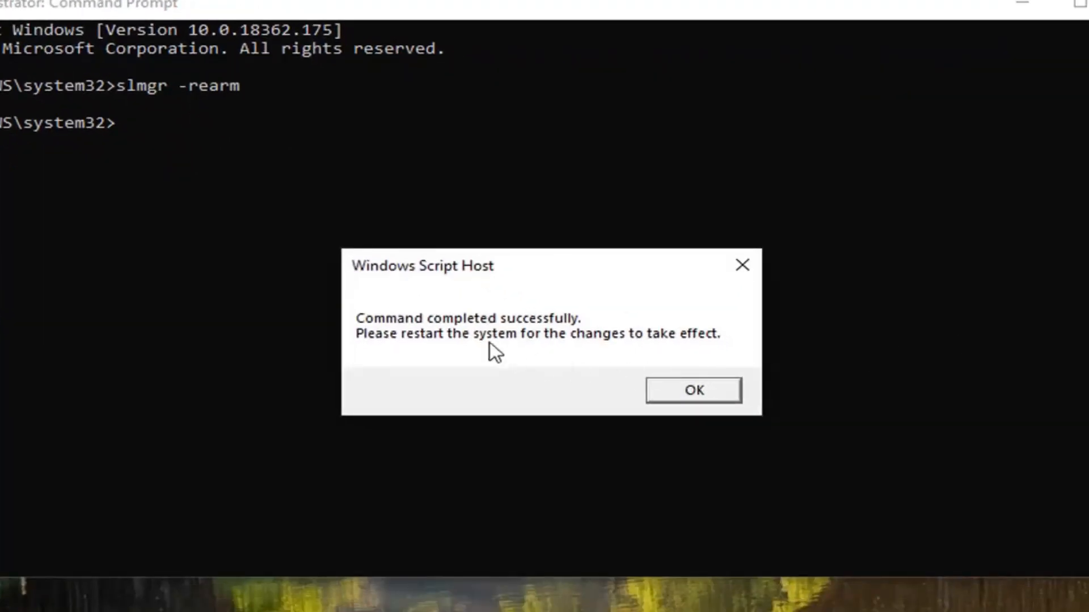
mouse_move(502, 350)
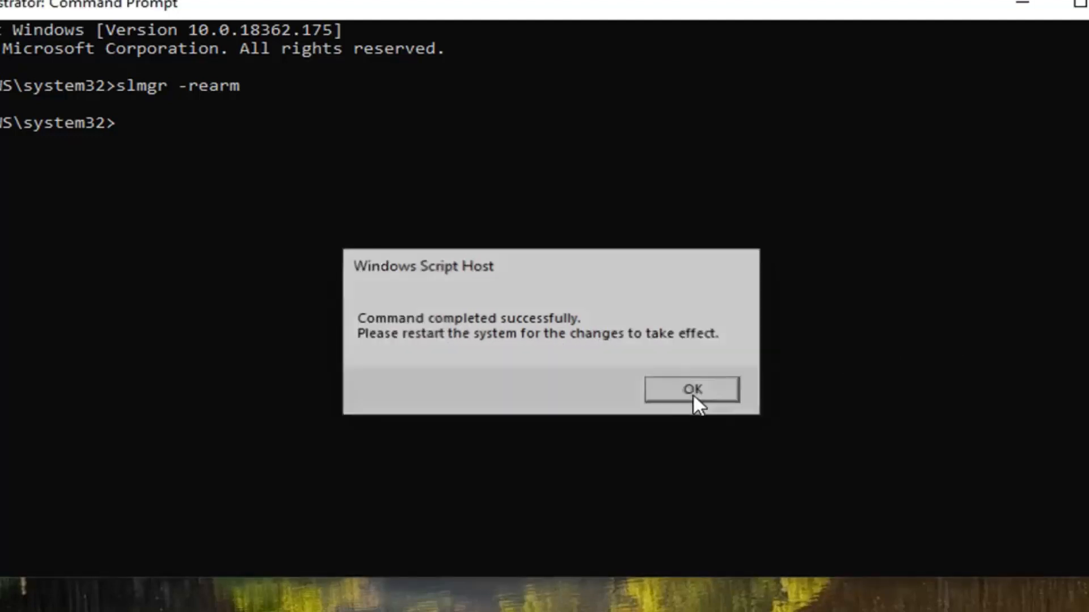
left_click(691, 389)
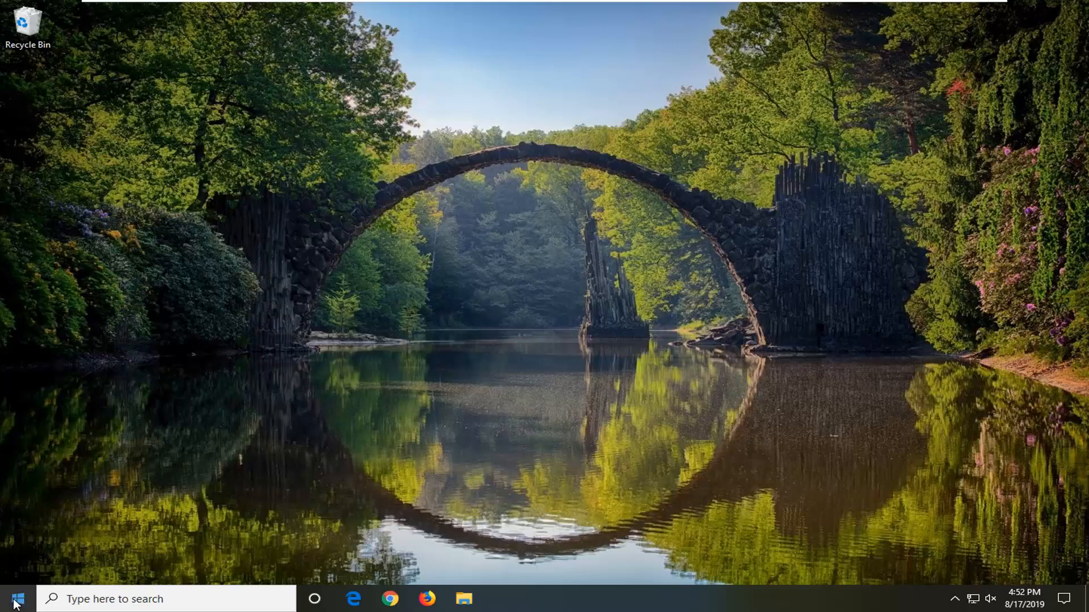
- Search 'regedit' from Start and run Registry Editor as administrator, approving UAC
left_click(21, 596)
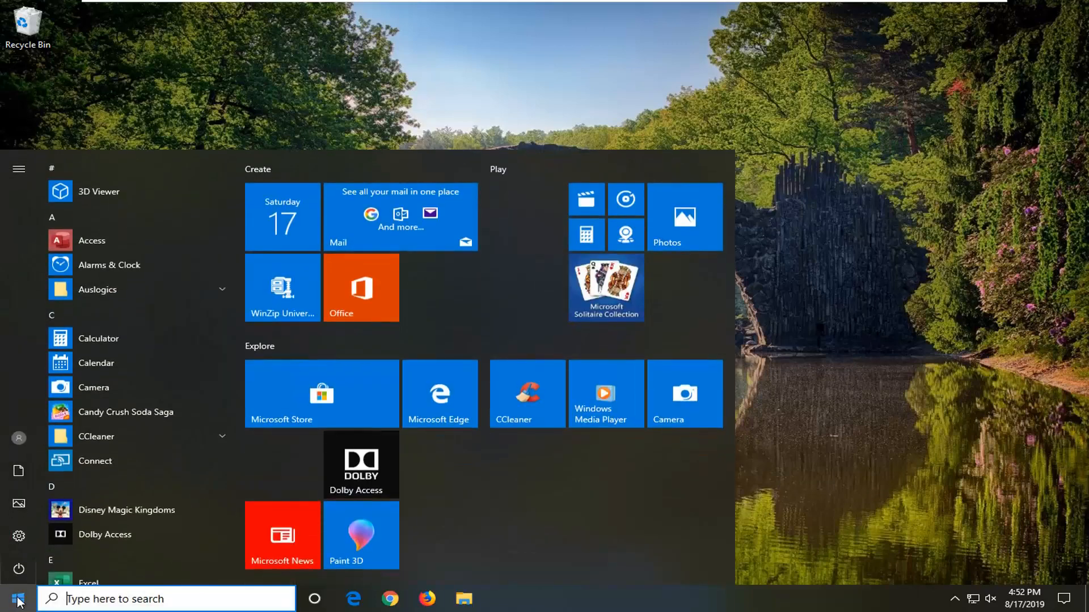
type("regedit")
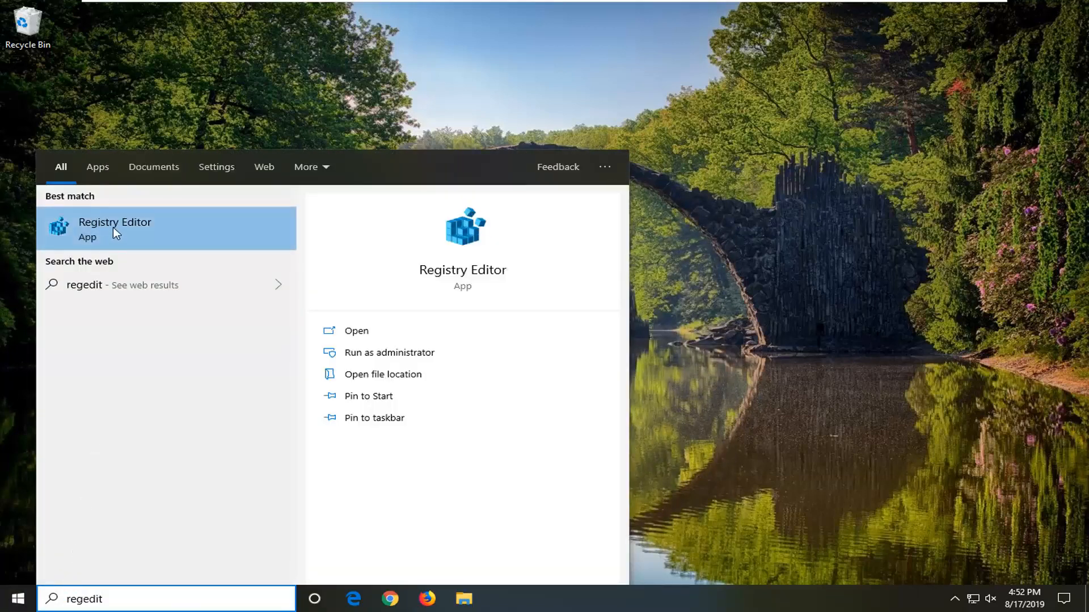
right_click(113, 232)
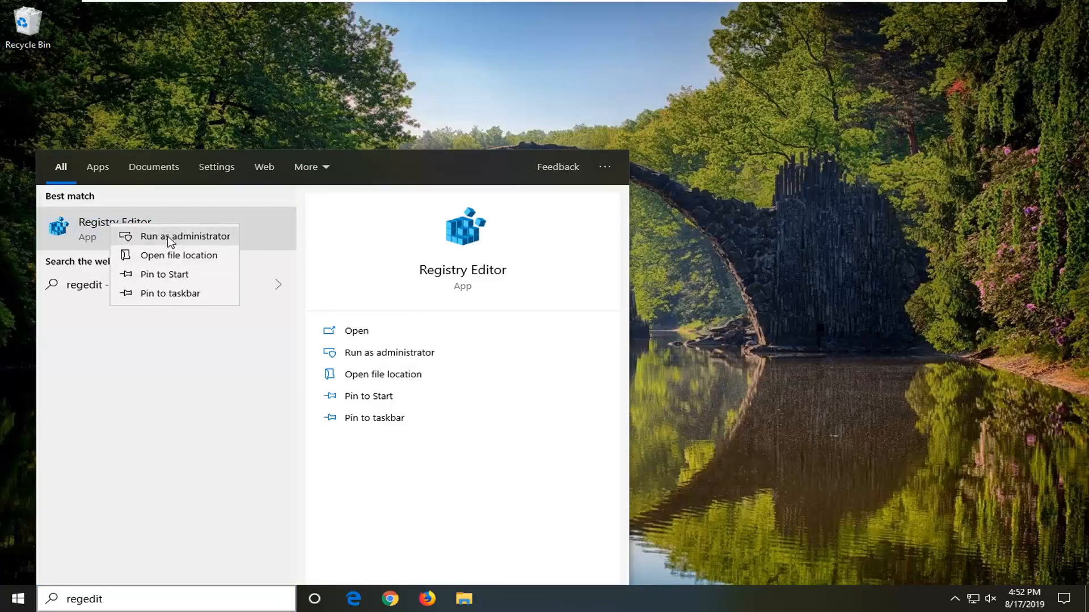
left_click(184, 236)
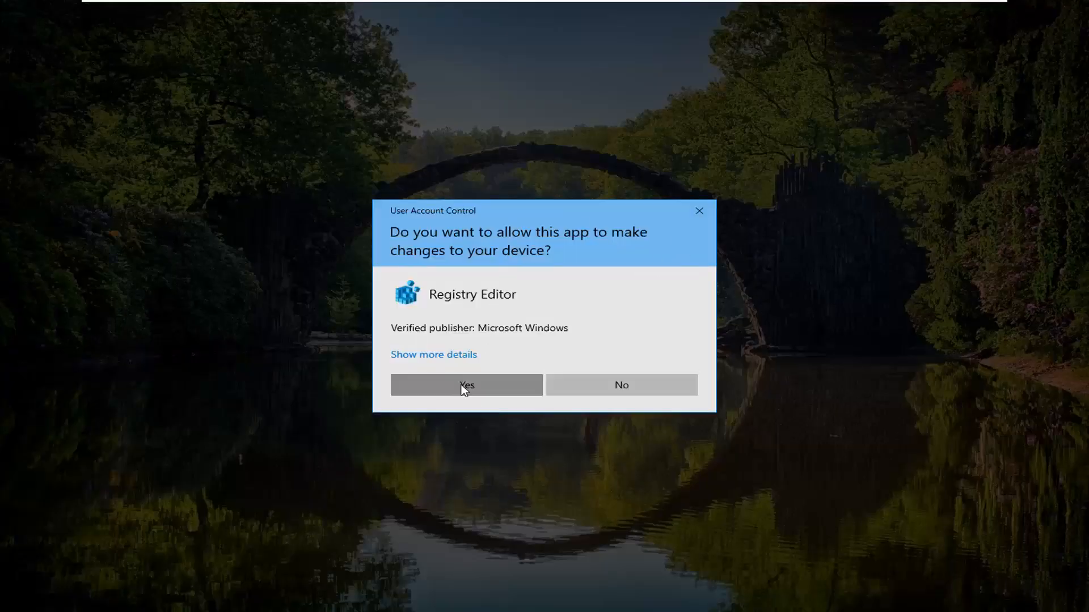
left_click(466, 385)
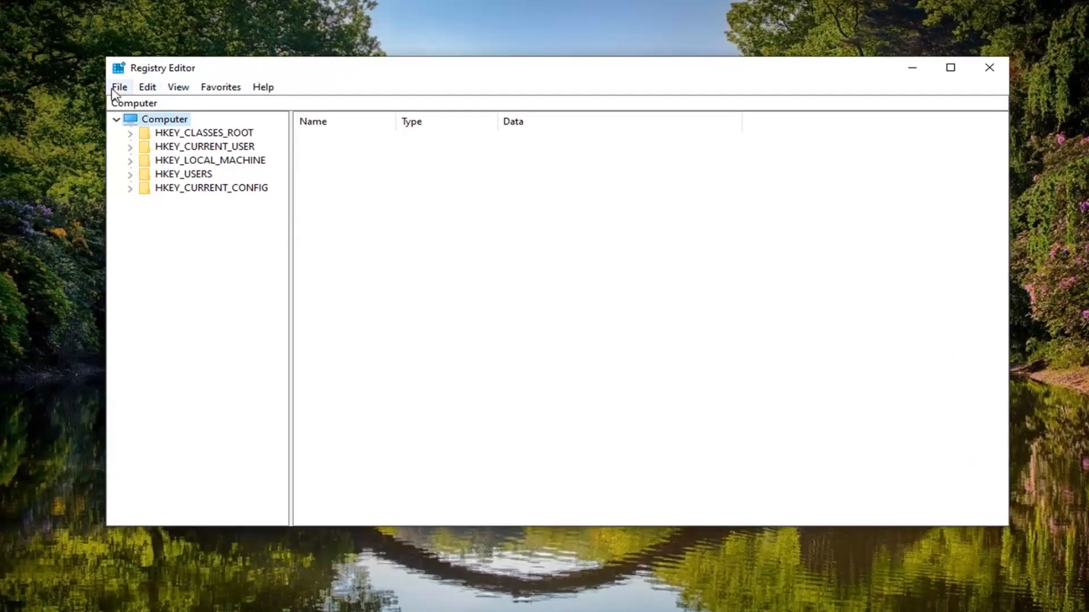
left_click(119, 87)
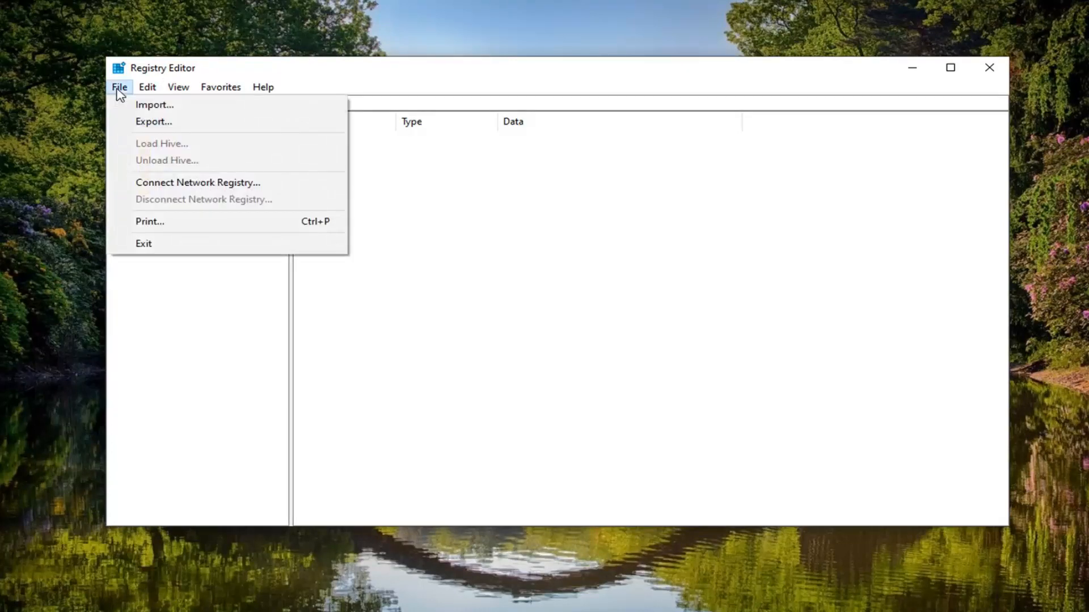
left_click(154, 121)
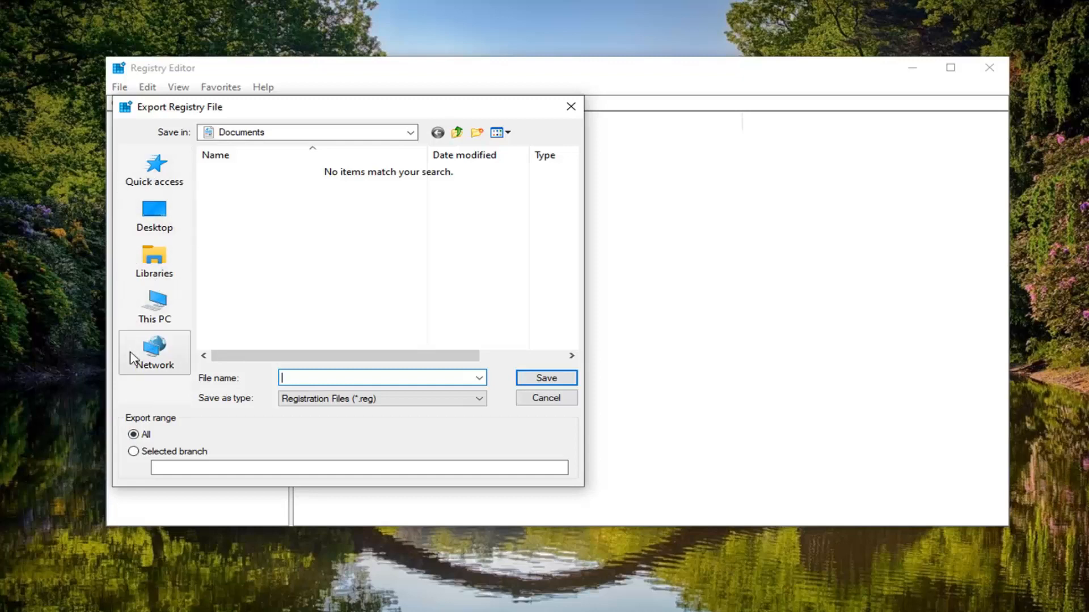
mouse_move(134, 357)
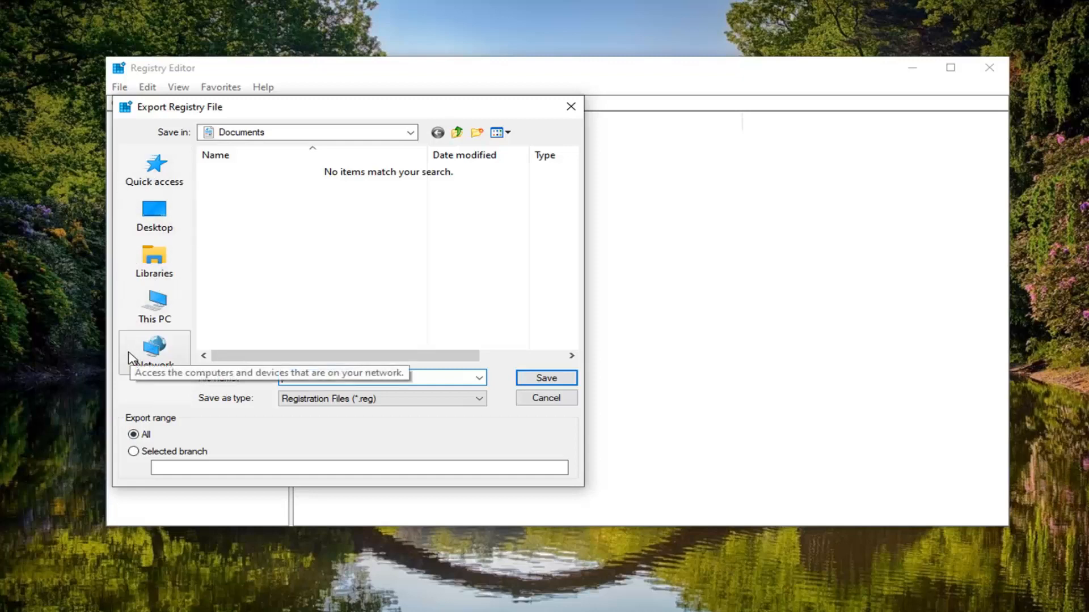
mouse_move(131, 348)
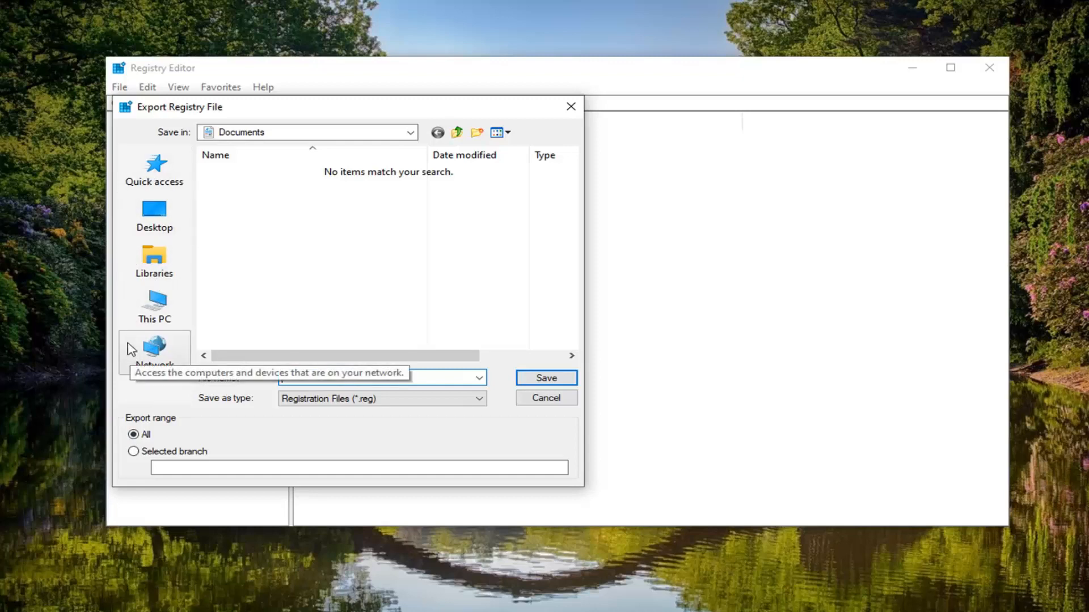
left_click(546, 399)
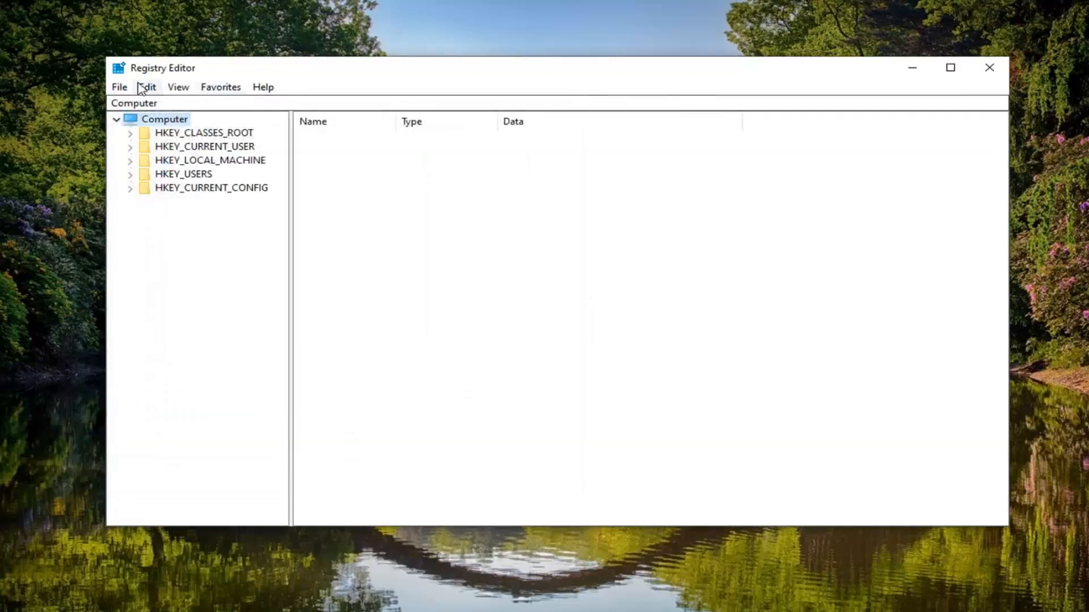
left_click(120, 86)
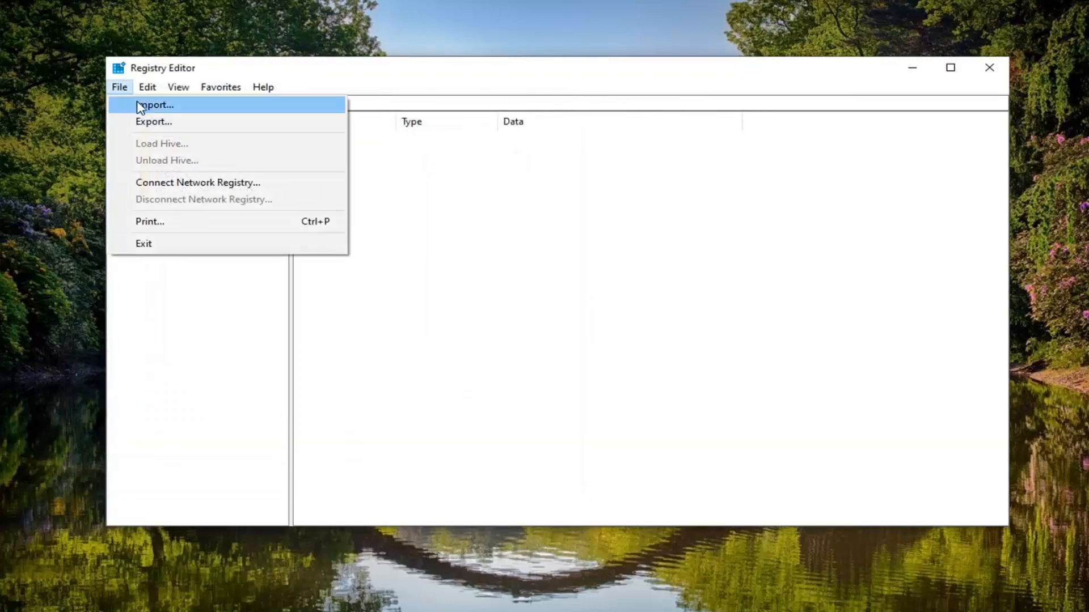
left_click(156, 105)
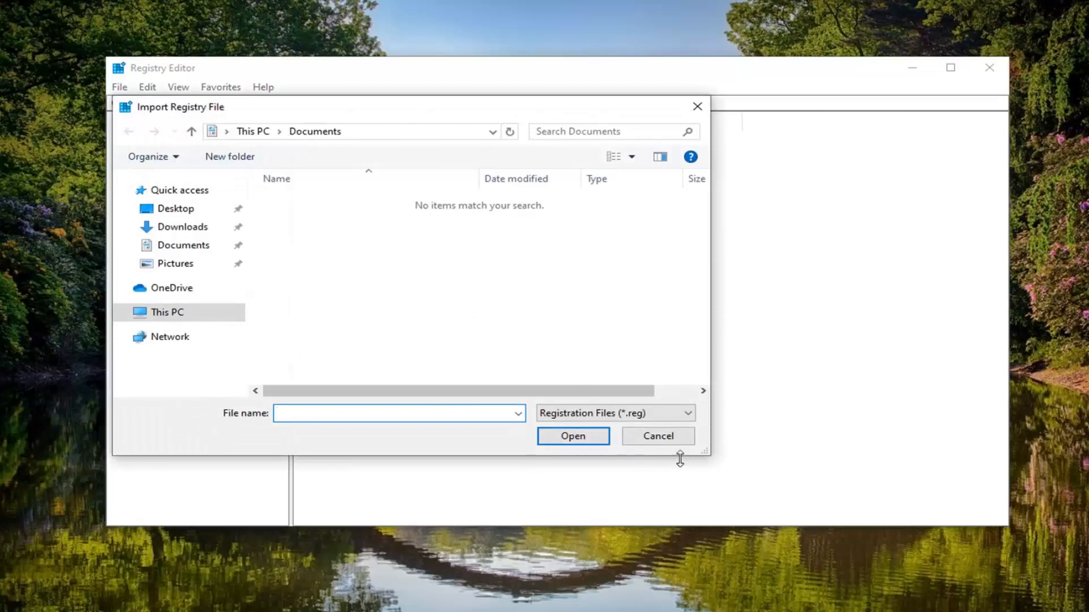
left_click(658, 436)
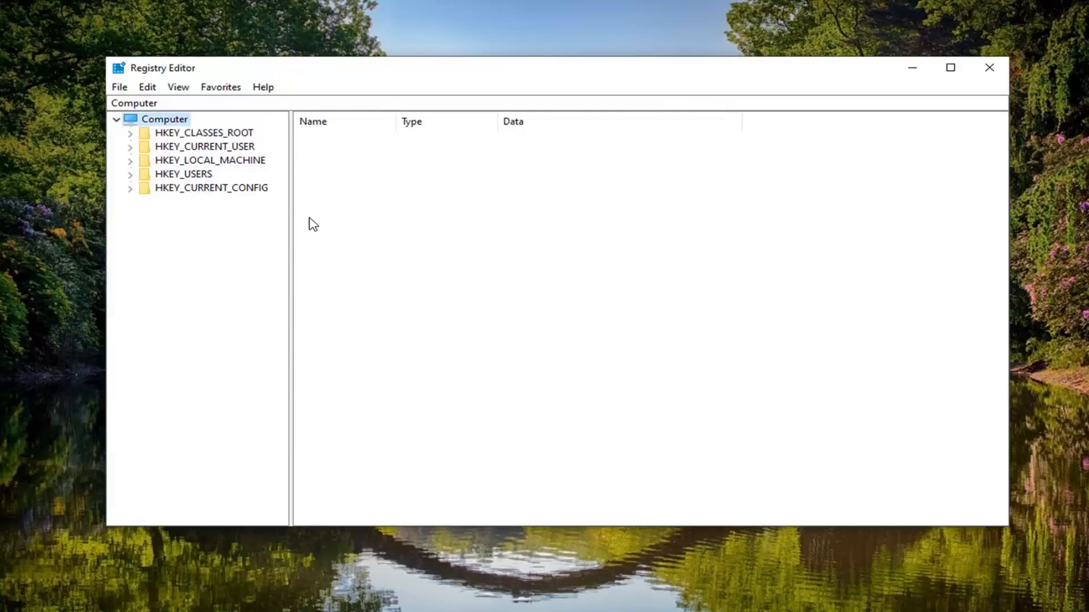
- Navigate to HKEY_LOCAL_MACHINE\SOFTWARE\Microsoft\Windows NT\CurrentVersion, widening the key tree
left_click(210, 160)
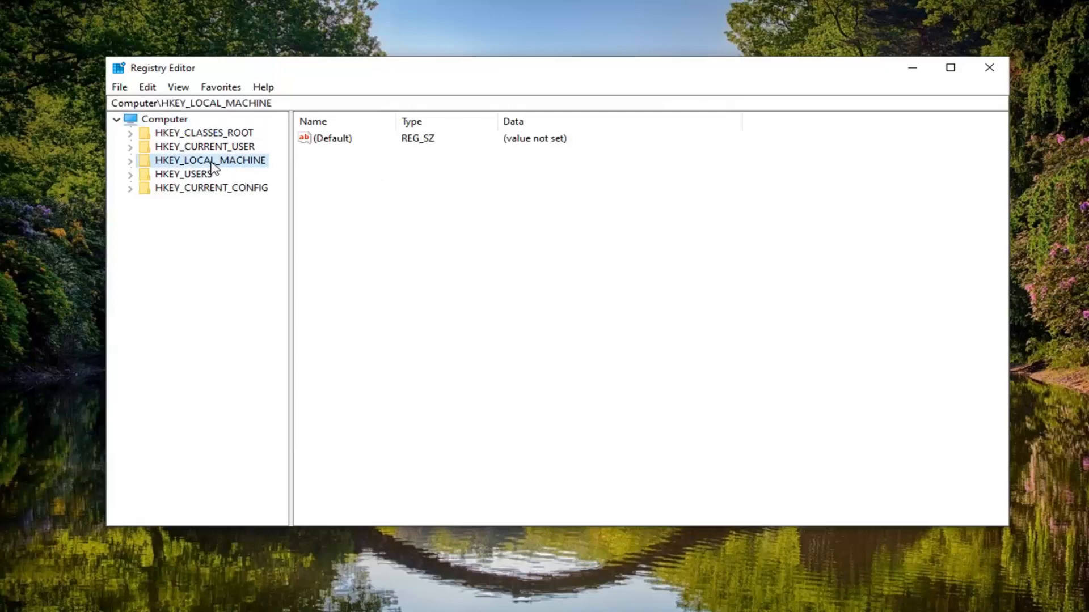
left_click(131, 161)
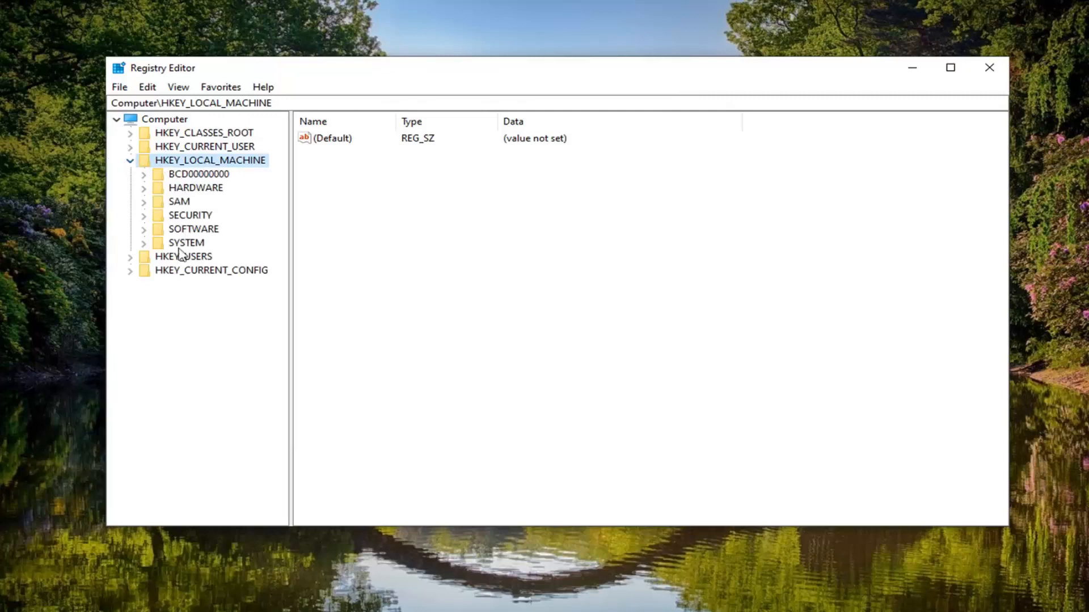
mouse_move(172, 249)
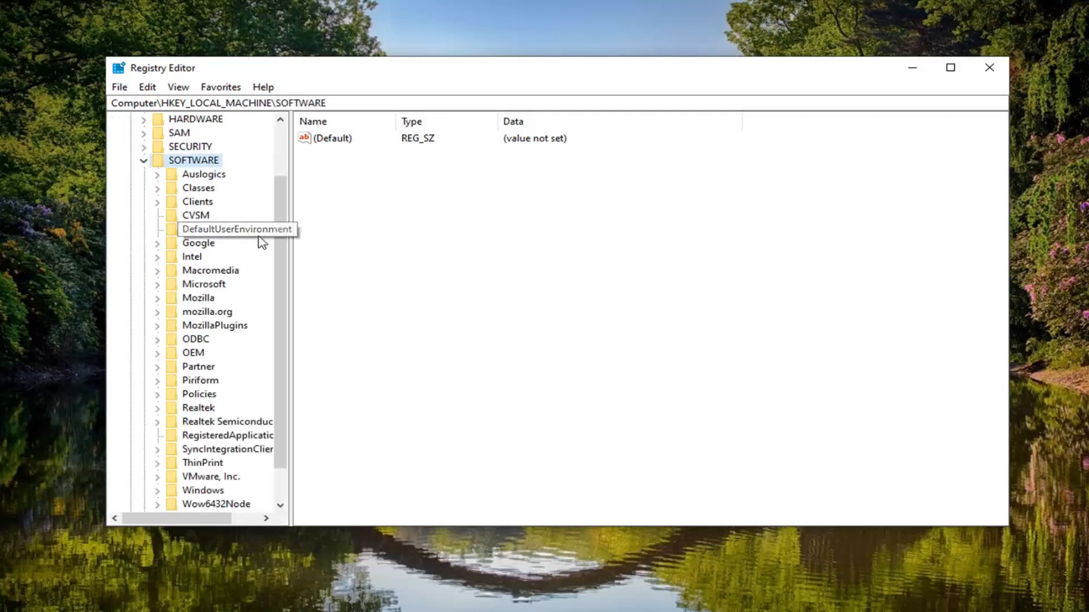
left_click_drag(290, 230, 375, 230)
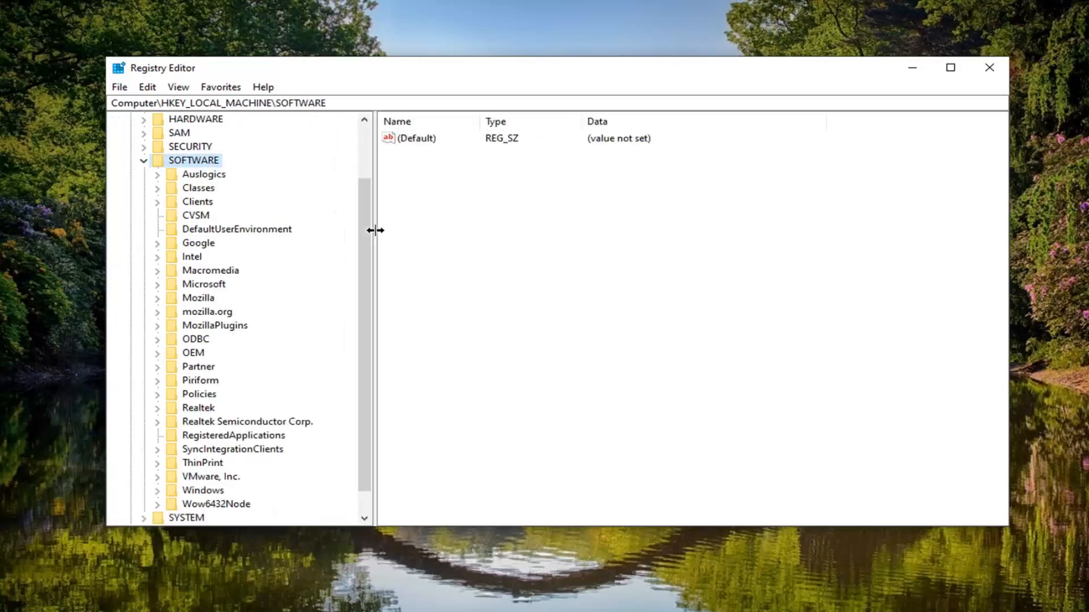
mouse_move(200, 305)
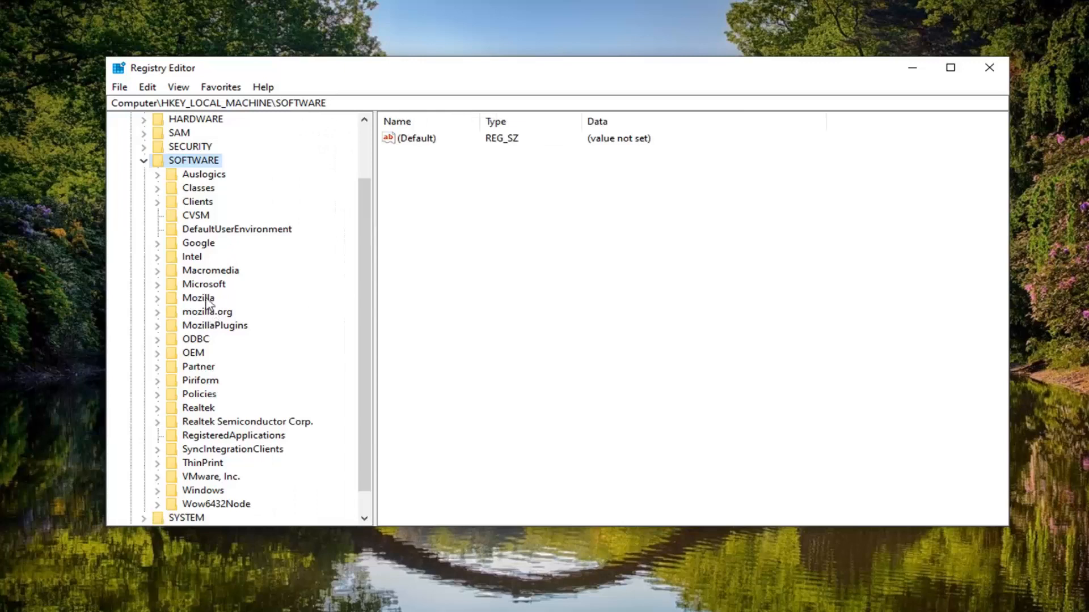
double_click(204, 284)
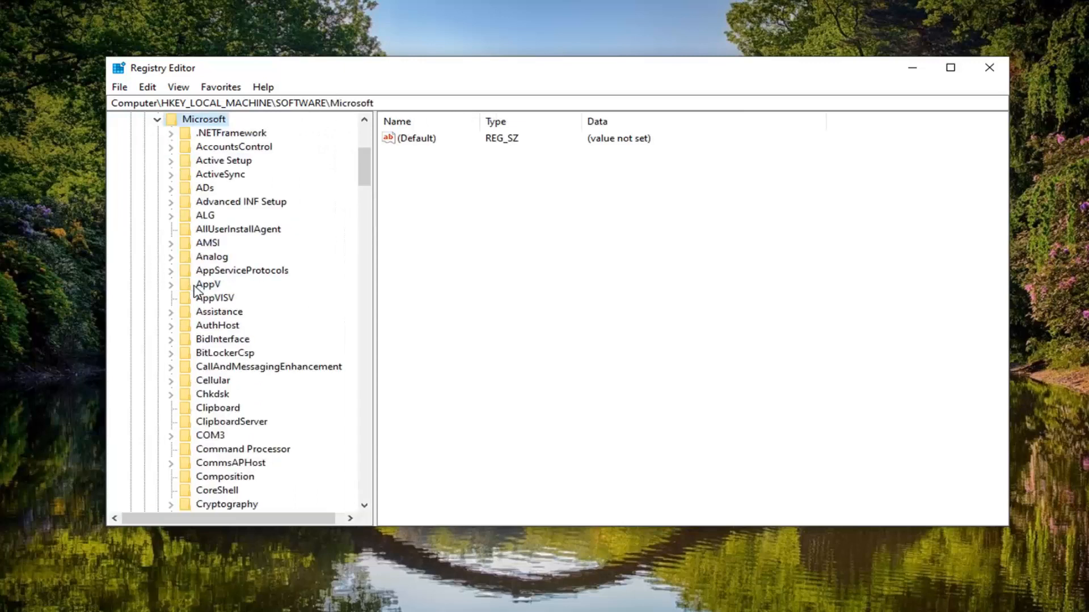
scroll("down", 3)
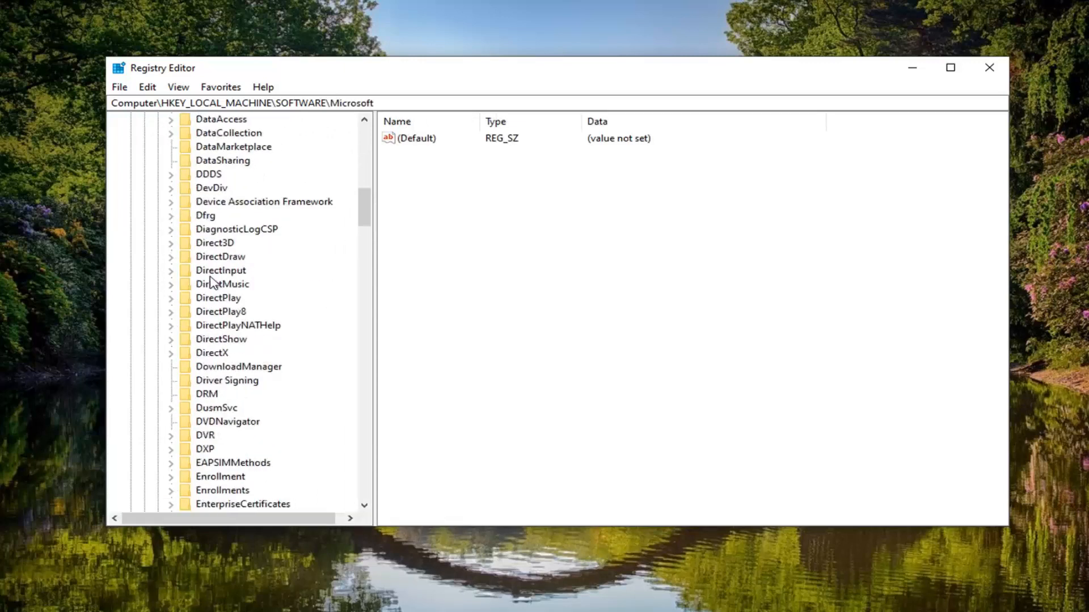
scroll("down", 3)
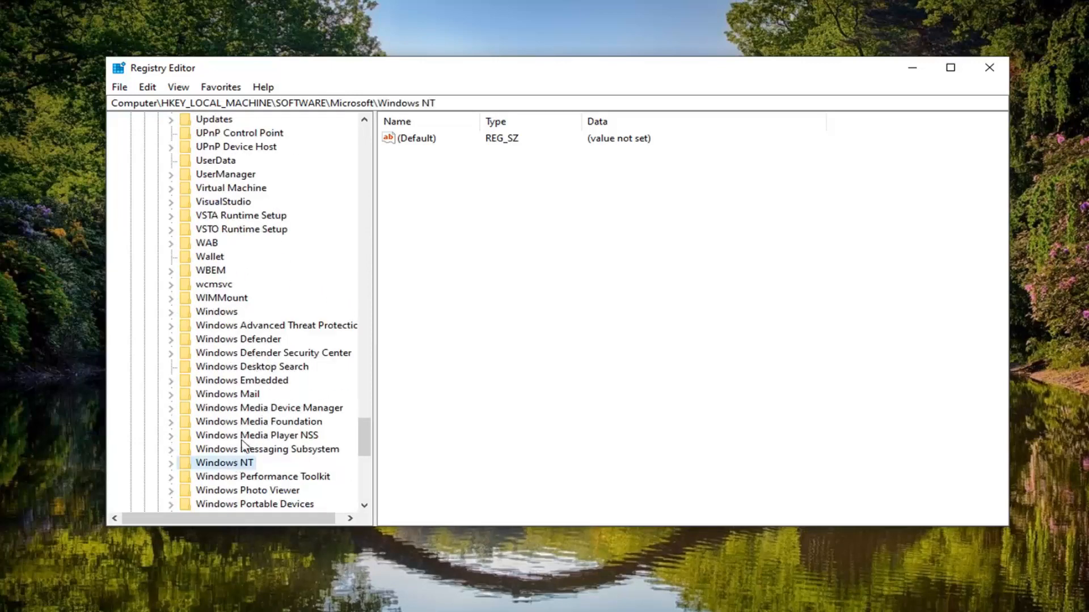
left_click(172, 463)
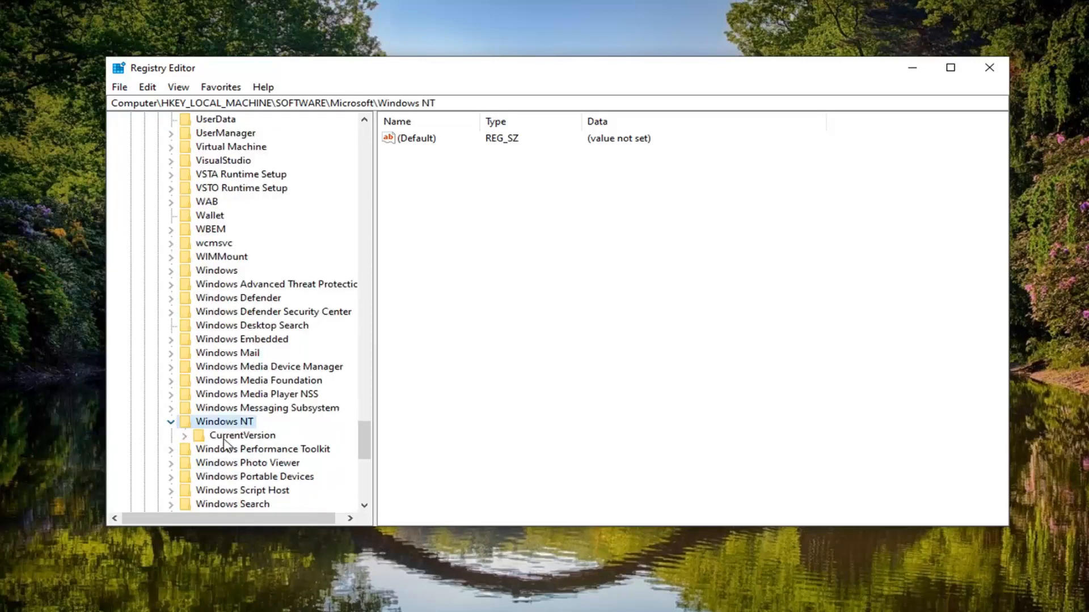
left_click(241, 436)
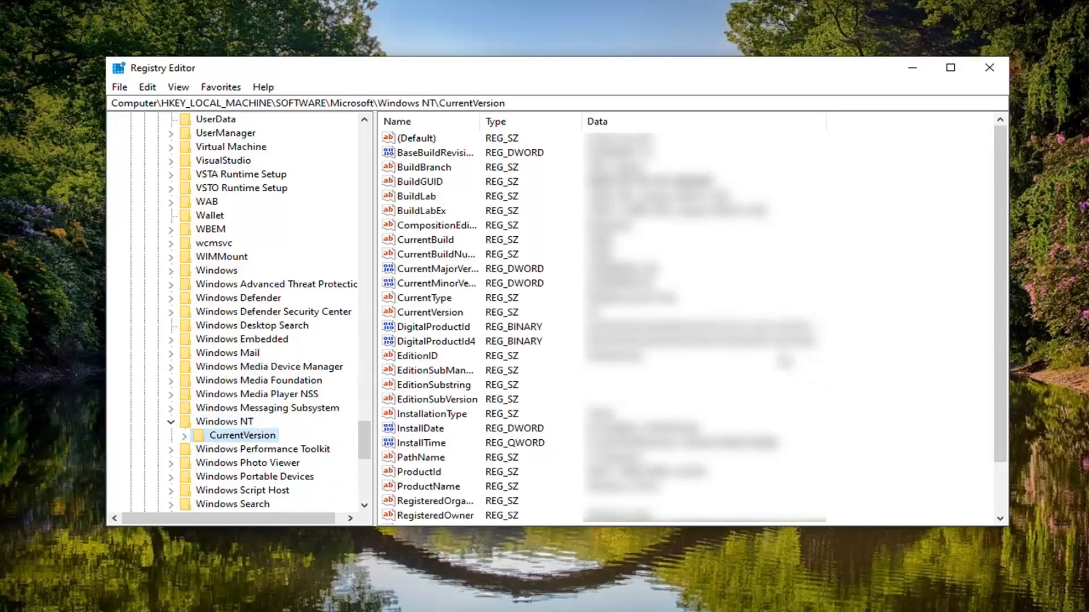
mouse_move(404, 460)
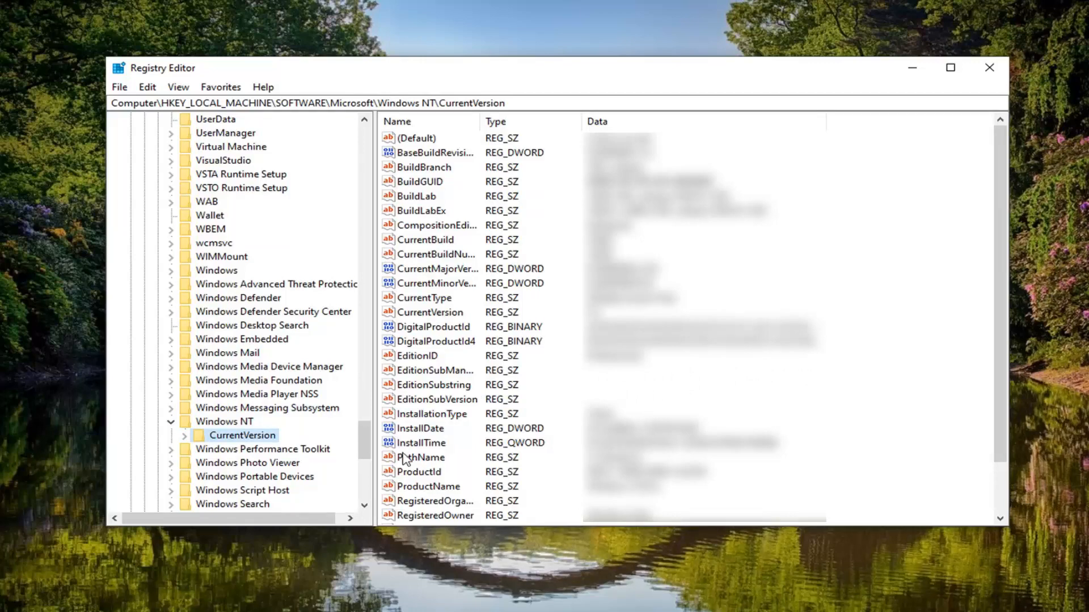
mouse_move(429, 477)
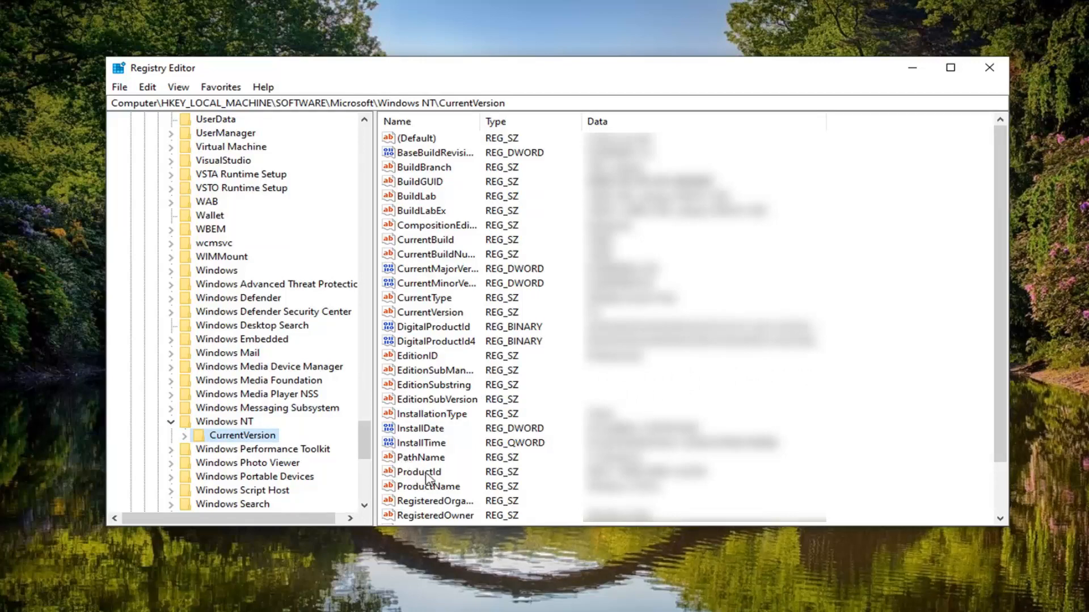
mouse_move(413, 474)
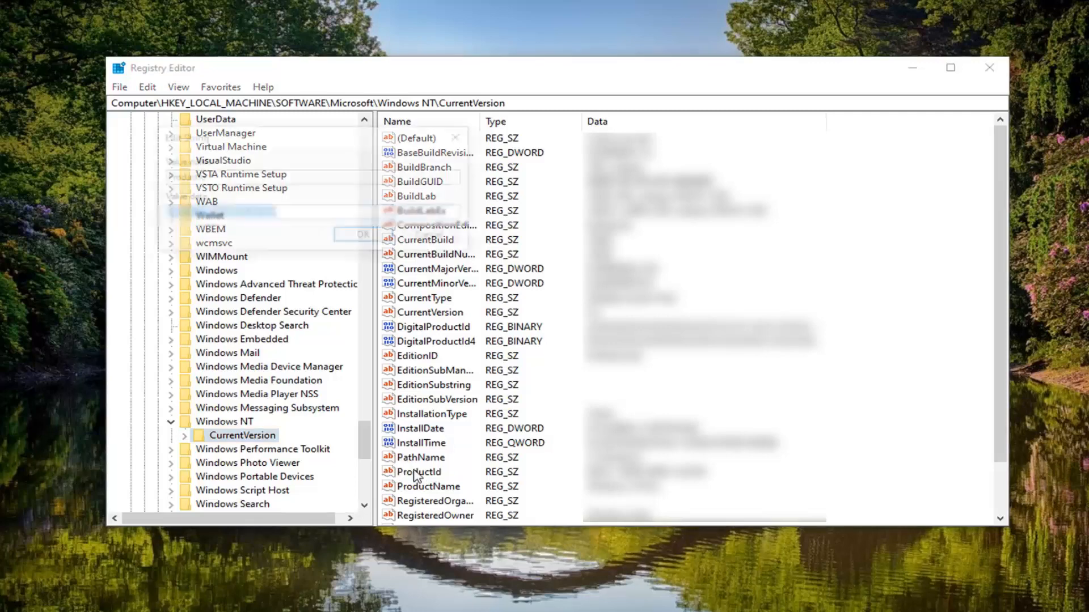
- Double-click ProductId to open its Edit String dialog
double_click(419, 472)
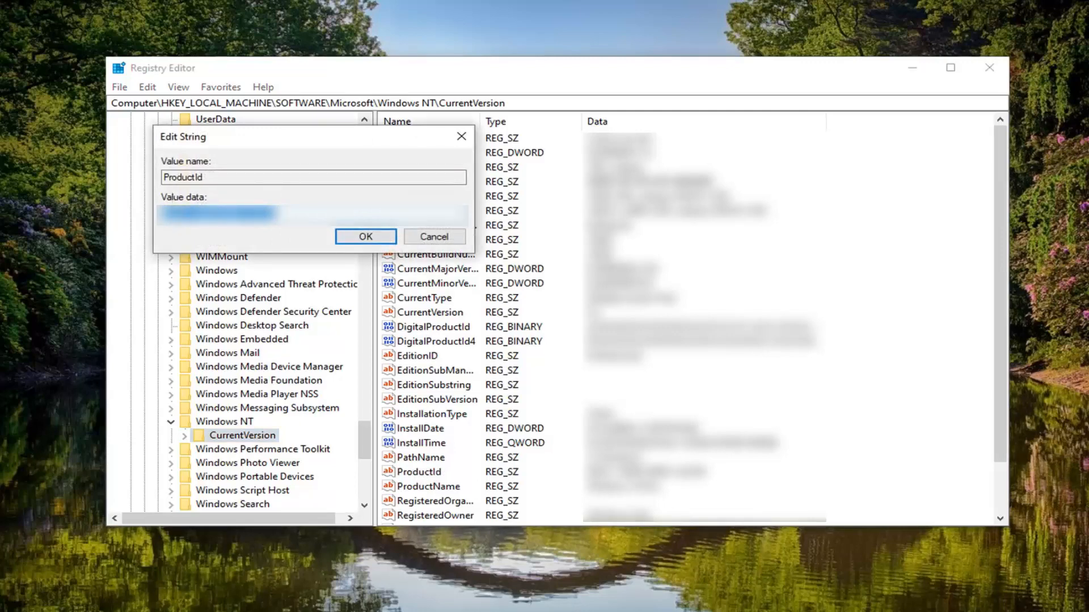
mouse_move(205, 245)
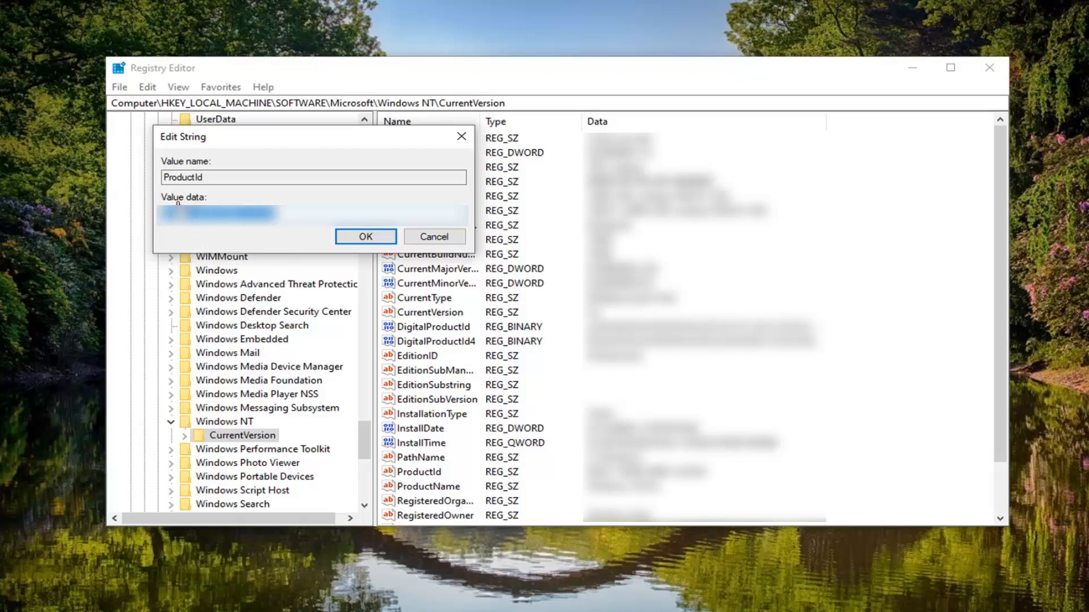
mouse_move(115, 251)
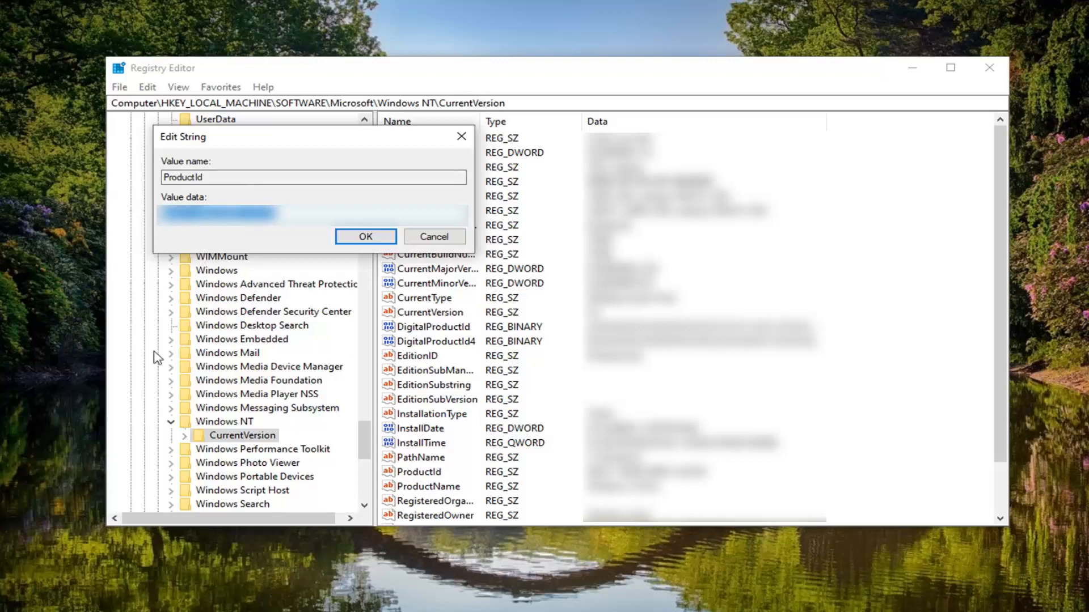
mouse_move(191, 250)
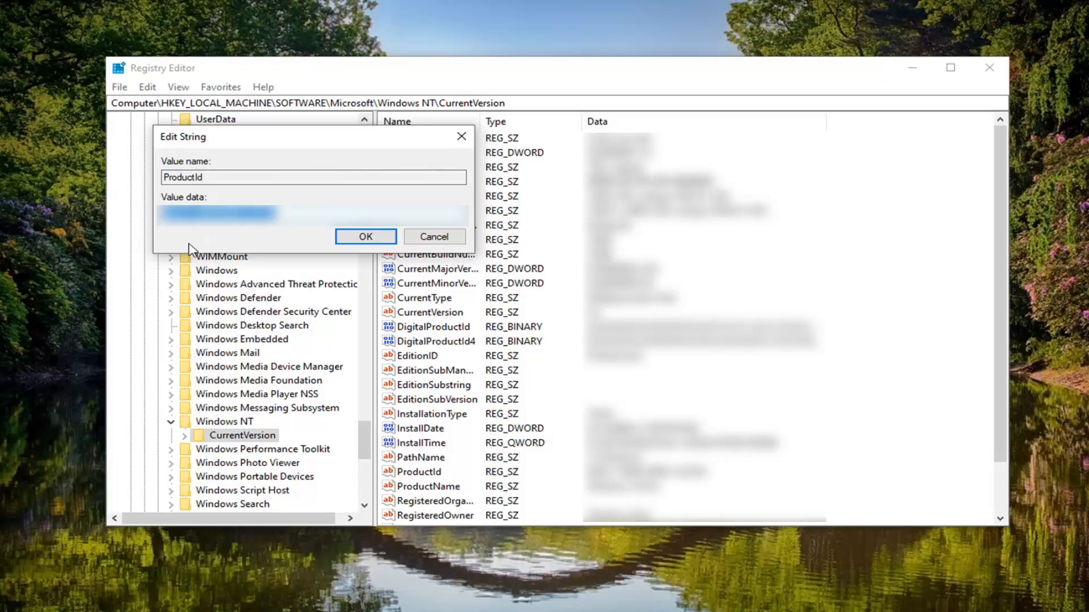